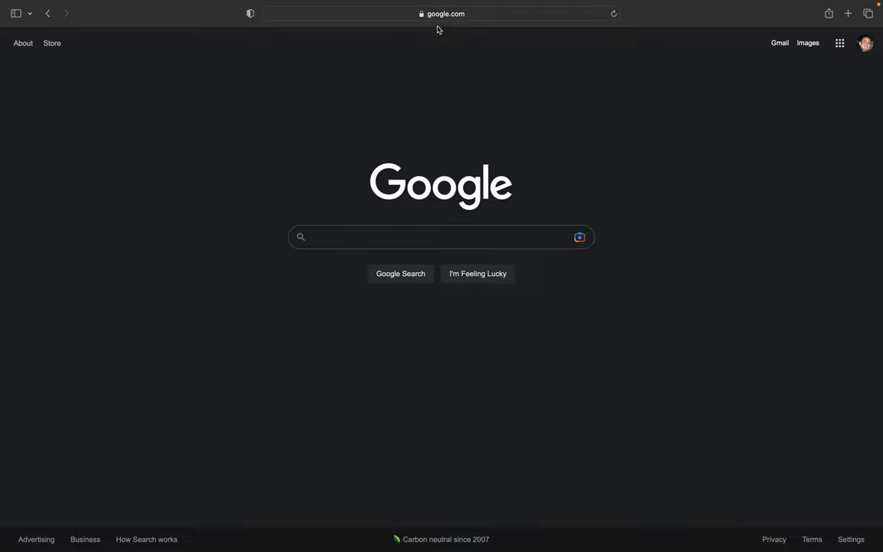
mouse_move(816, 61)
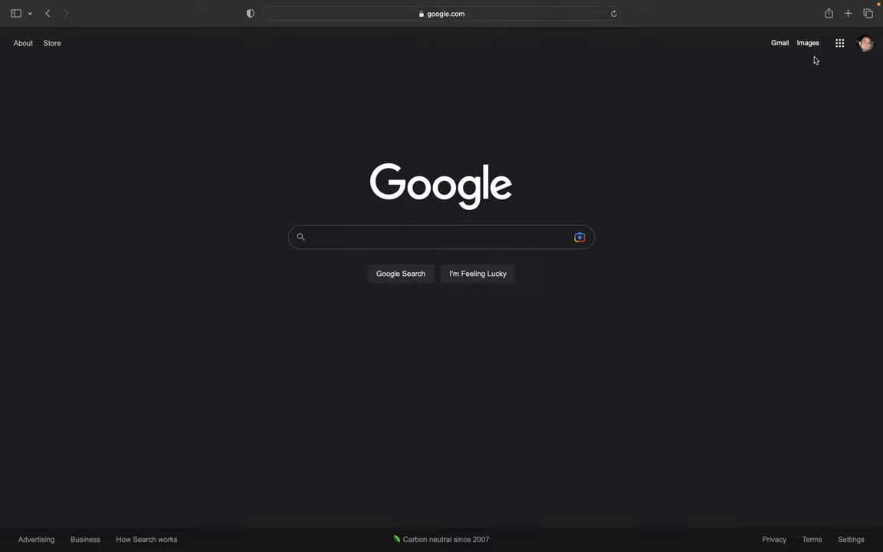
mouse_move(865, 43)
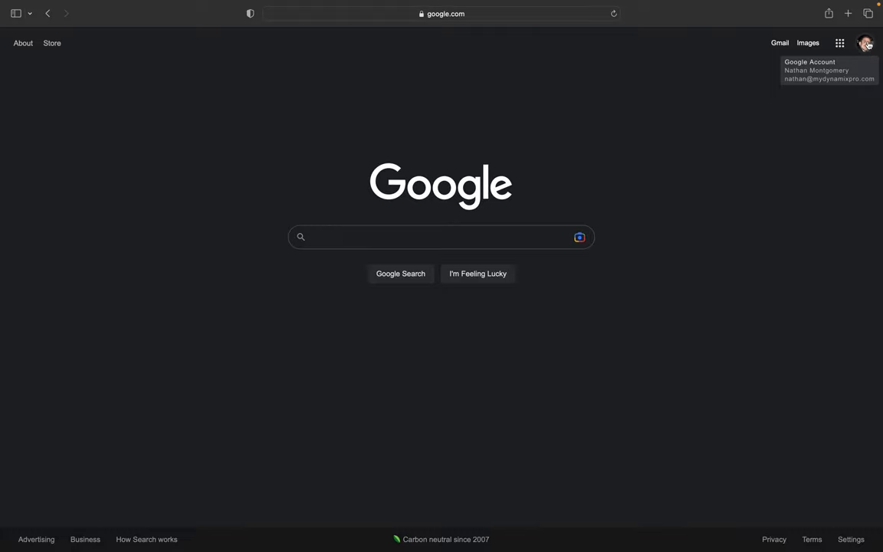
mouse_move(868, 46)
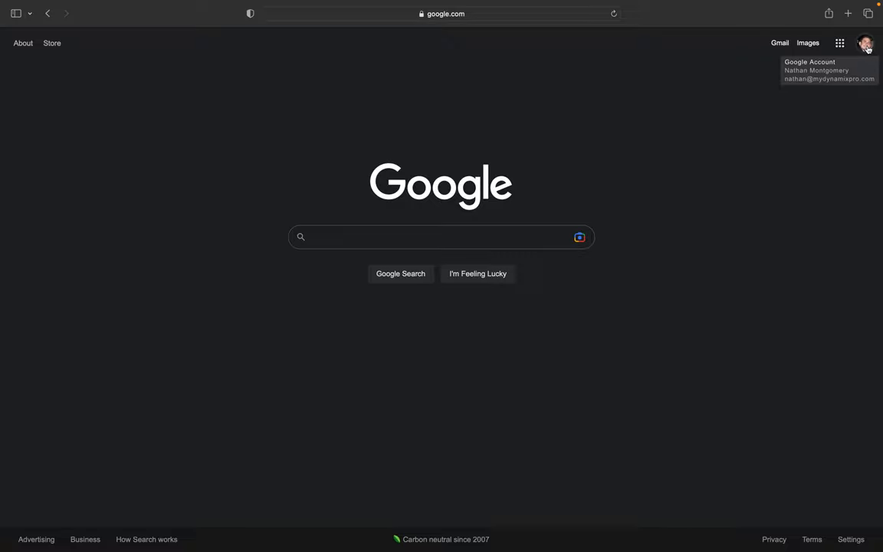
Step: Enter the query 'my business' in the Google search box without running it
left_click(430, 237)
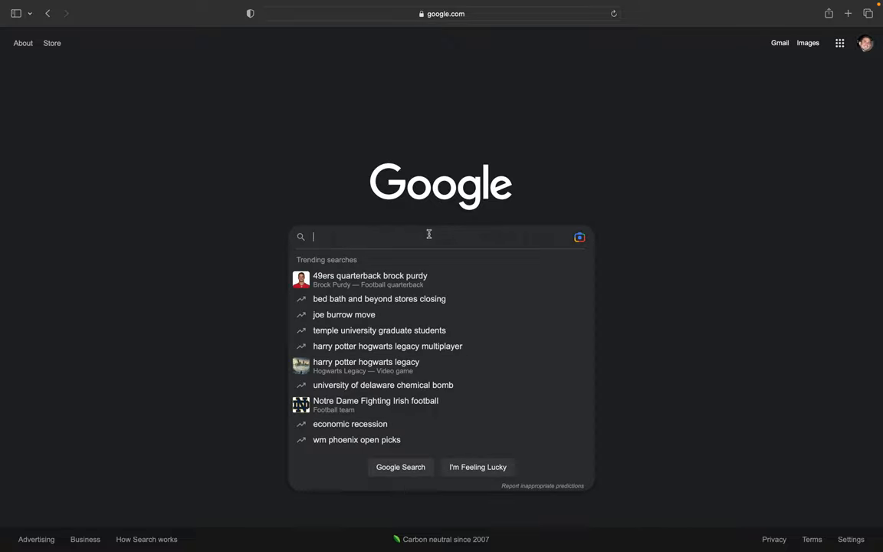
type("my business")
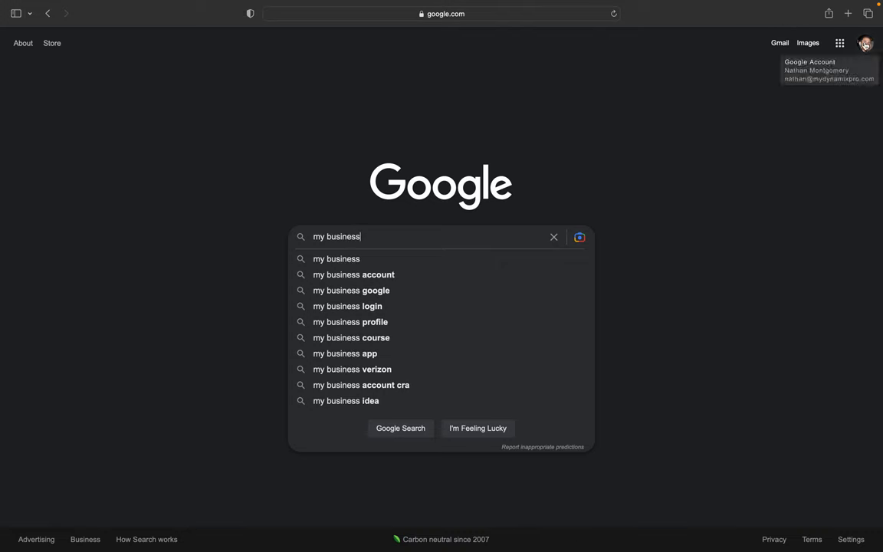
mouse_move(665, 122)
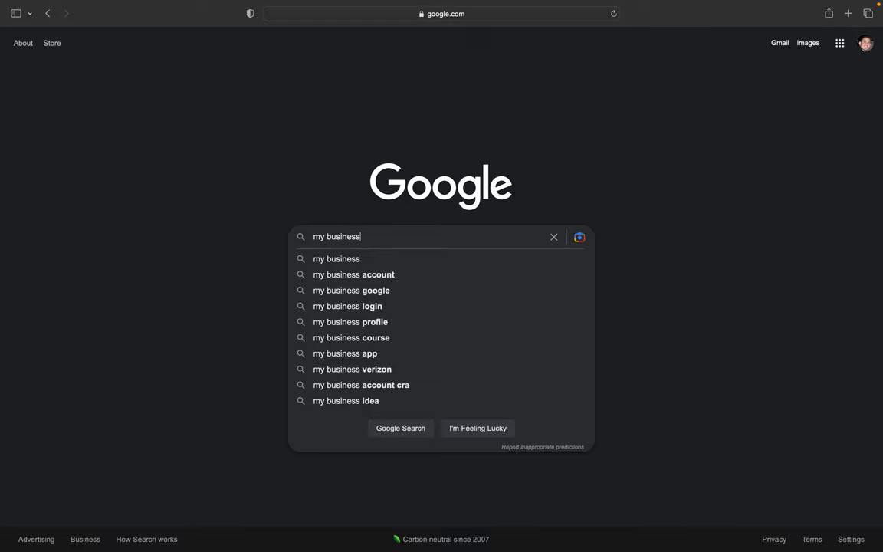
Step: Run the 'my business' search and reach the managed Business Profile card
key("enter")
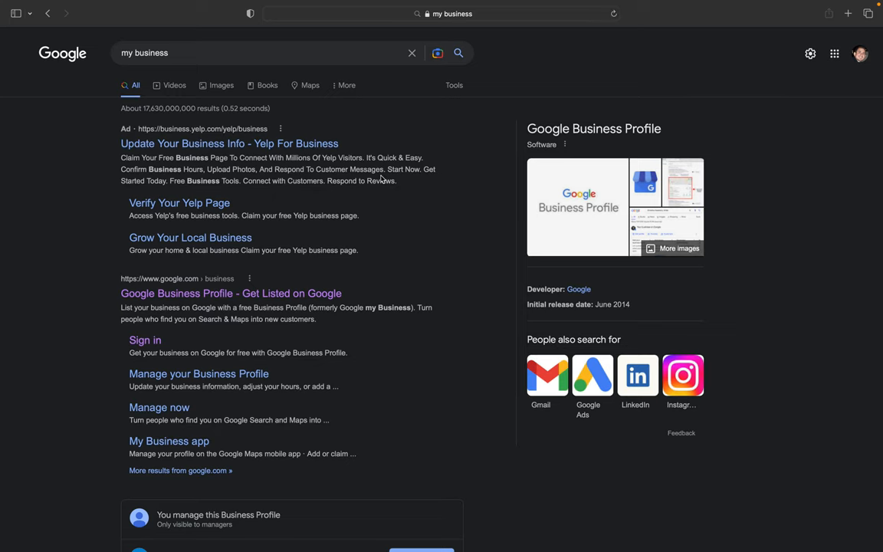
mouse_move(331, 211)
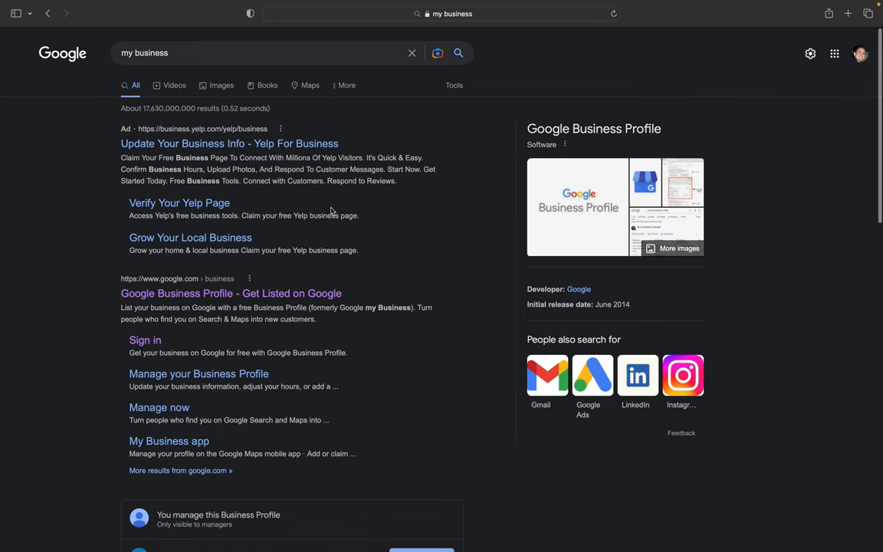
scroll("down", 3)
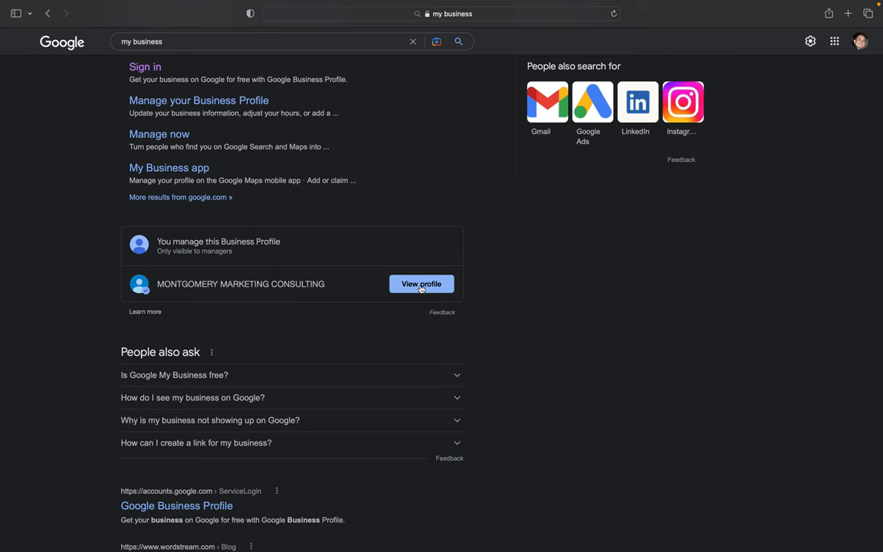
Step: View the managed Montgomery Marketing Consulting business profile from the results card
left_click(420, 284)
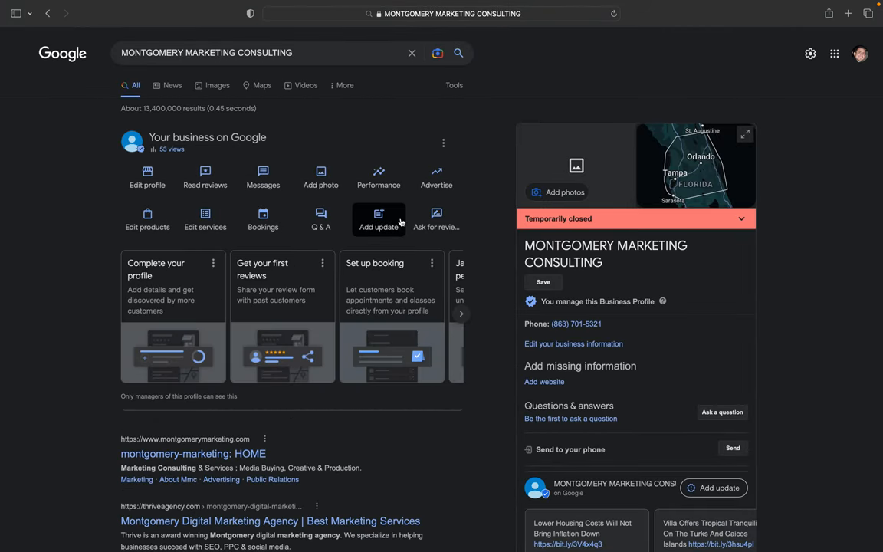
mouse_move(467, 168)
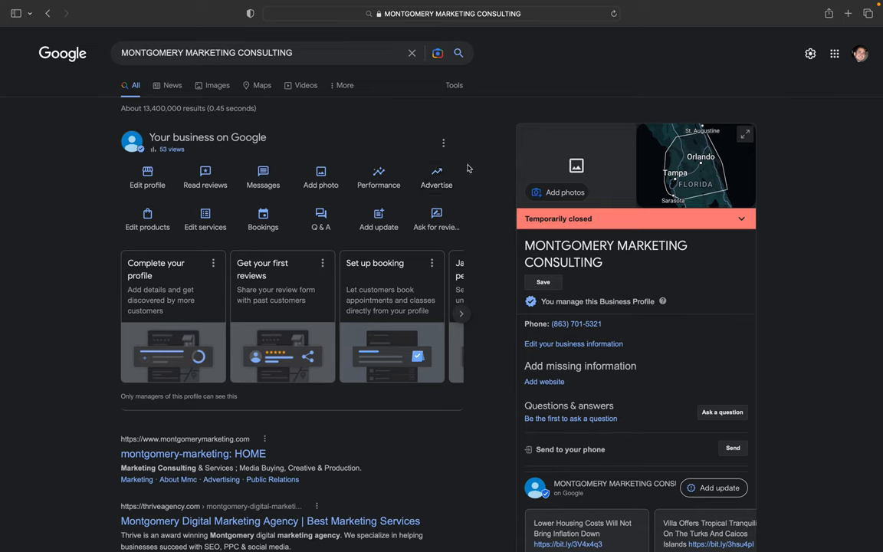
mouse_move(643, 177)
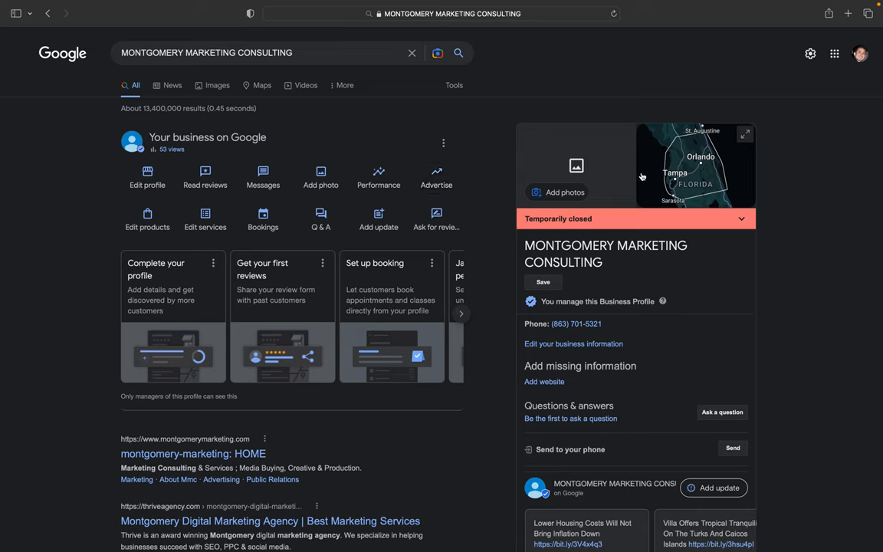
mouse_move(674, 172)
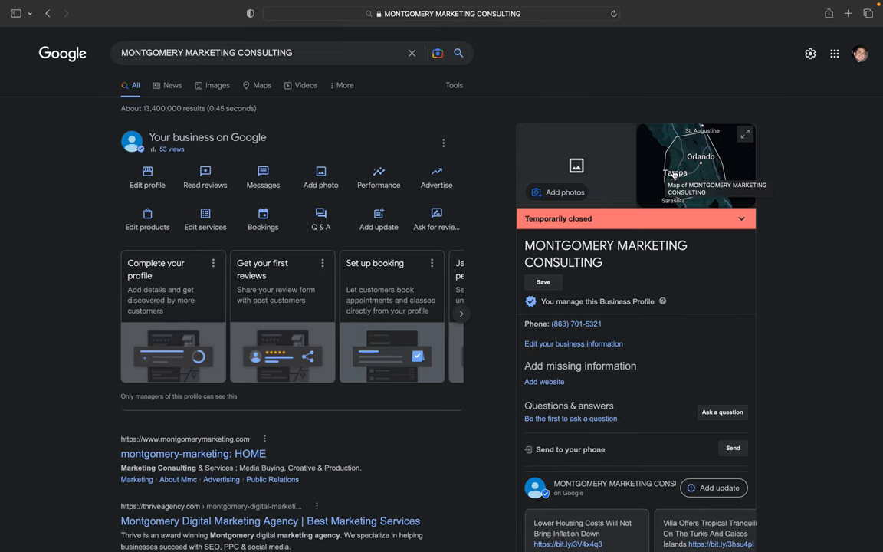
mouse_move(696, 165)
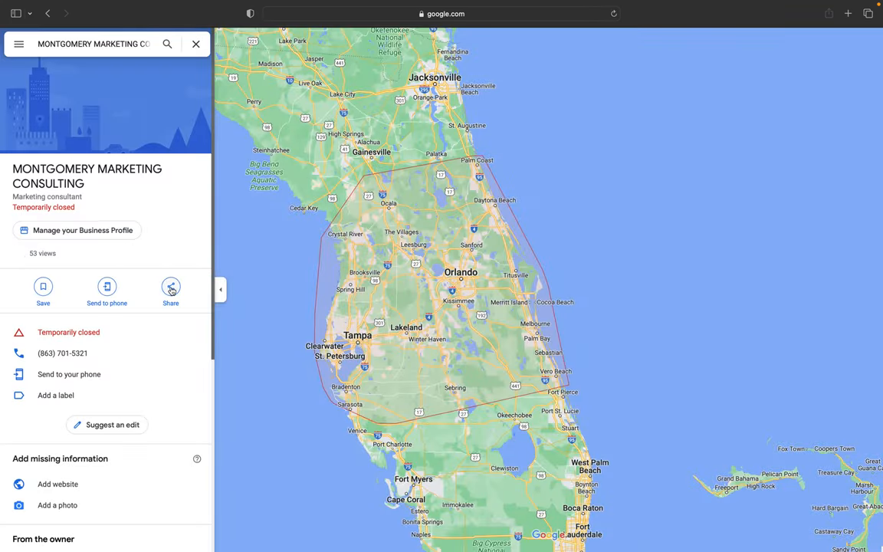
Step: Share the Montgomery Marketing Consulting listing and copy its short link to the clipboard
left_click(170, 288)
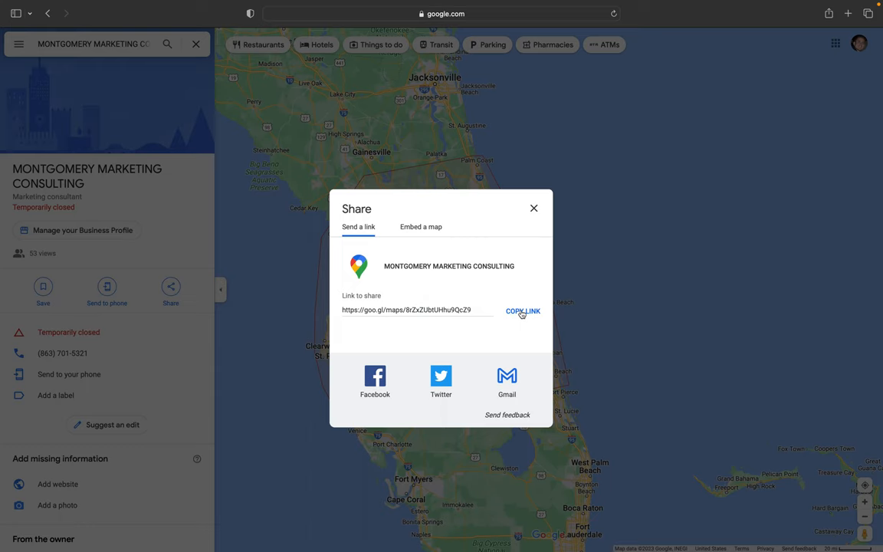
left_click(522, 309)
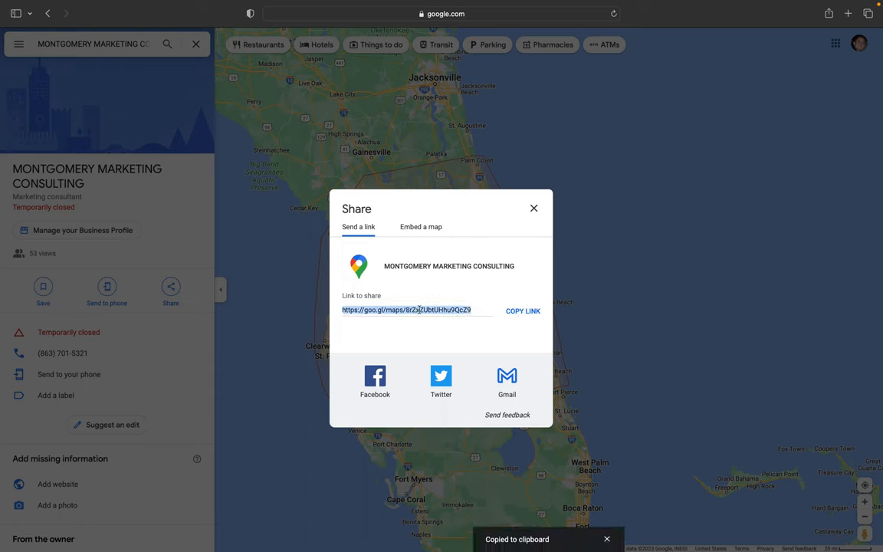